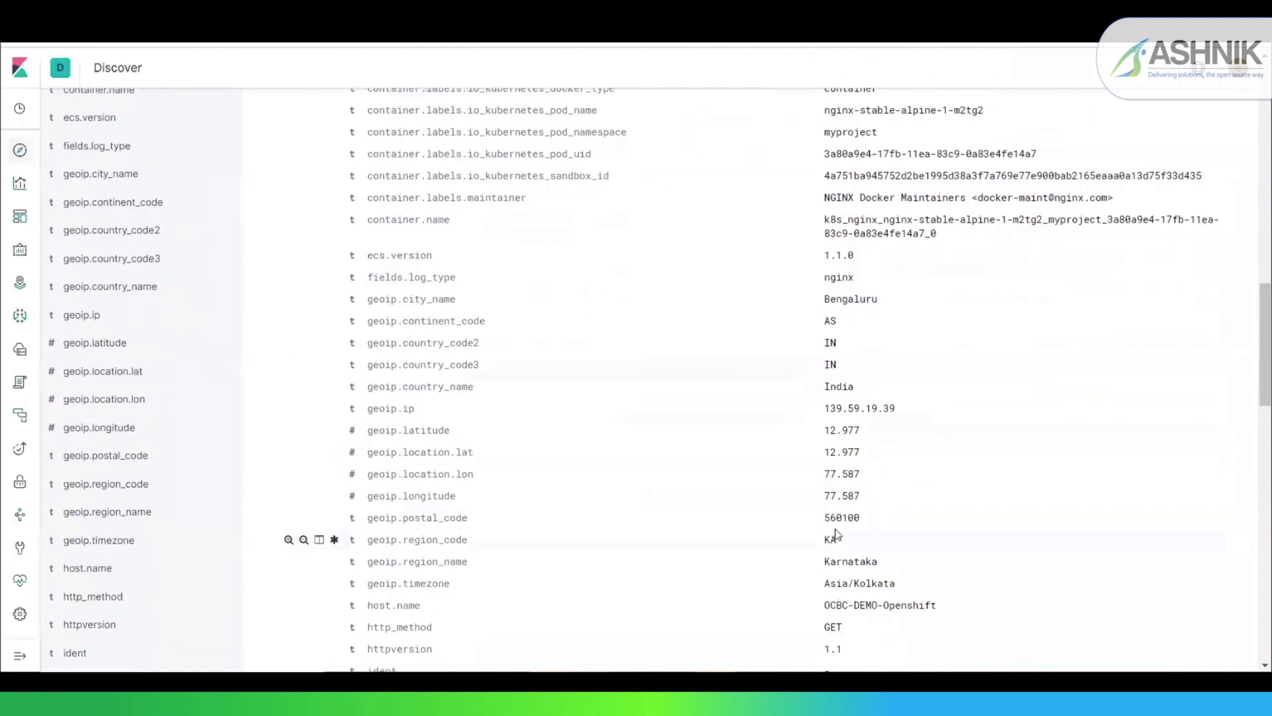
{"action": "scroll", "scroll_direction": "down", "scroll_amount": 3}
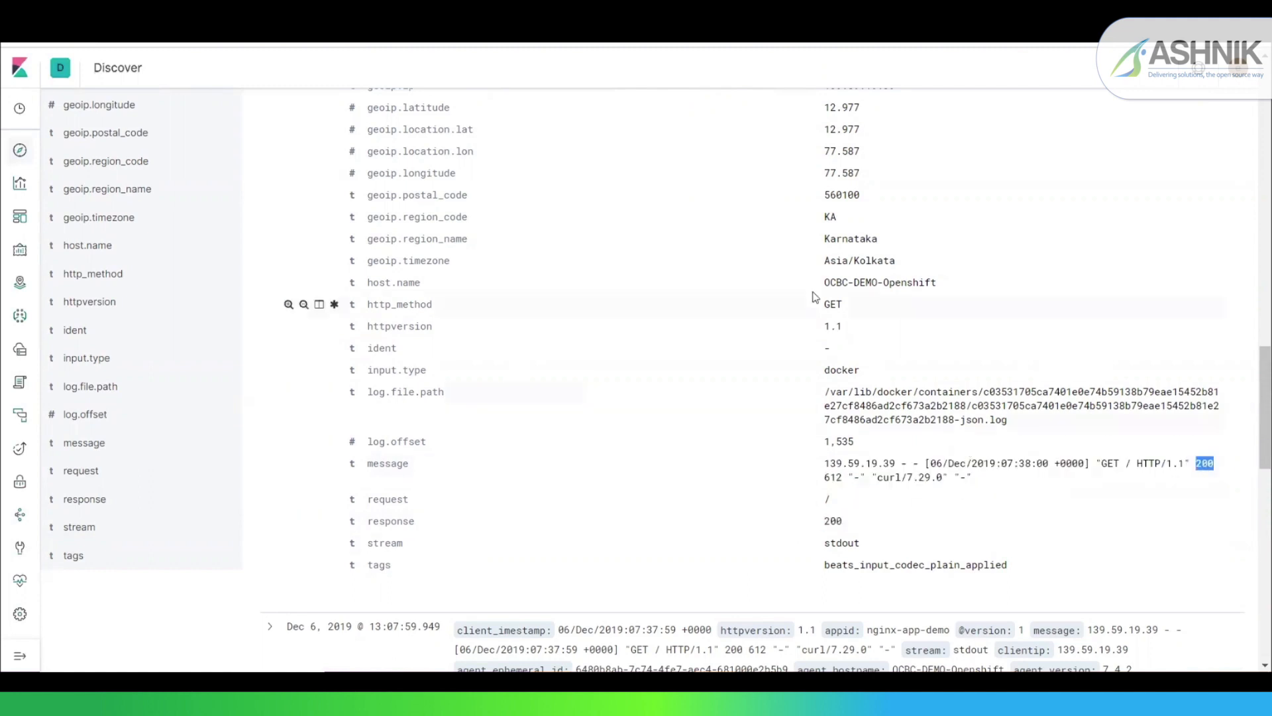